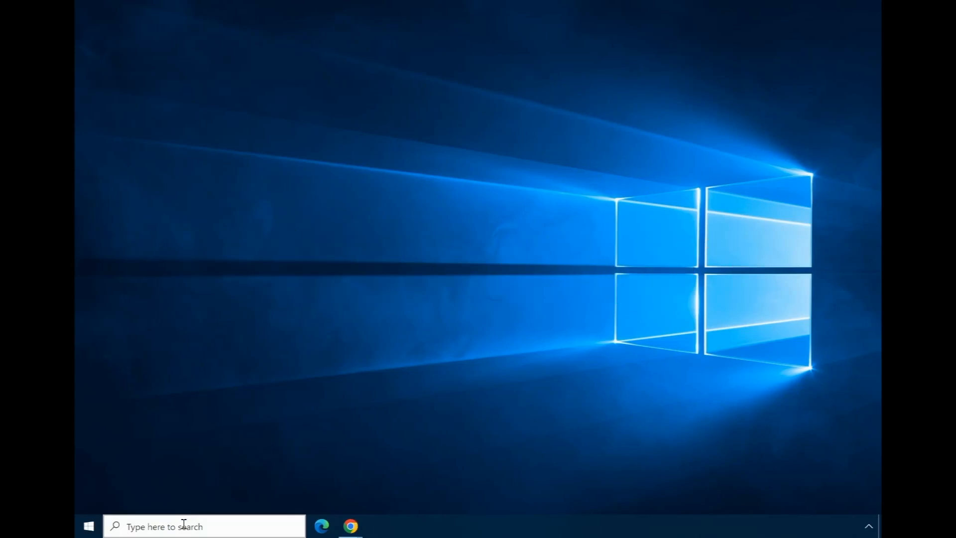
Launch Registry Editor by searching 'regedit' from the taskbar
left_click(201, 526)
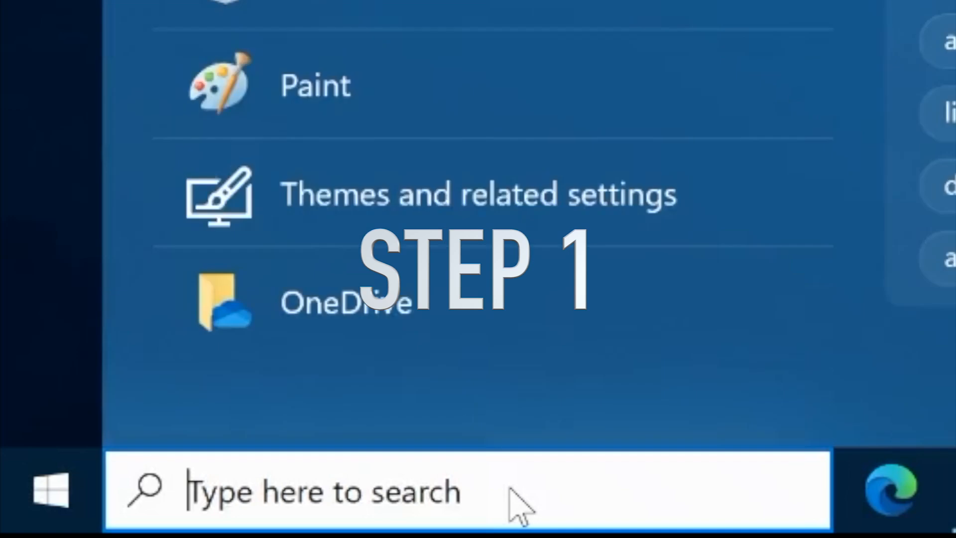
type("regedi")
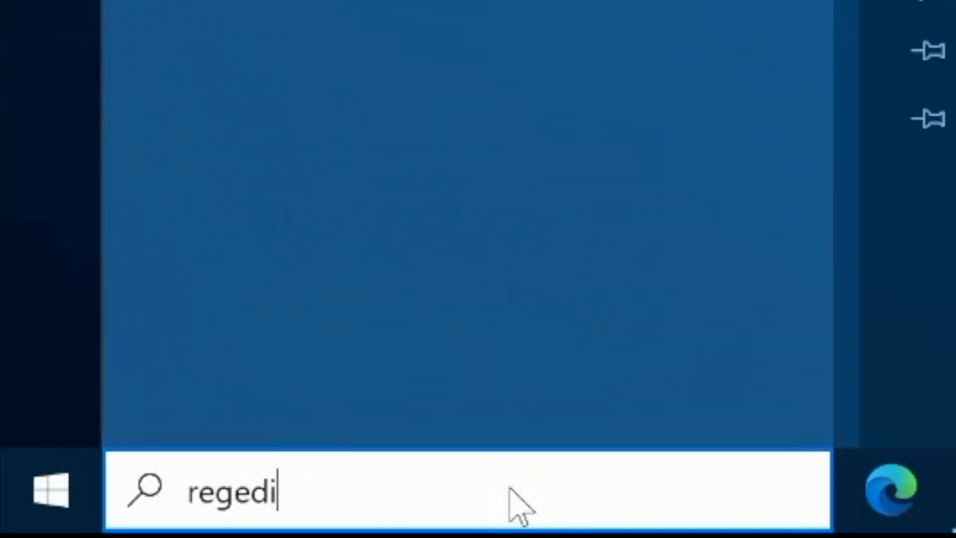
key("enter")
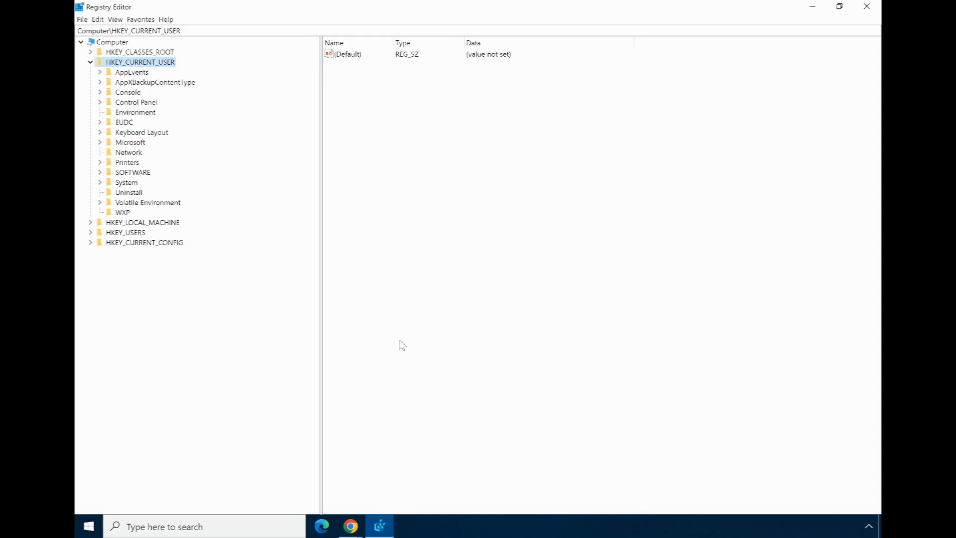
mouse_move(676, 100)
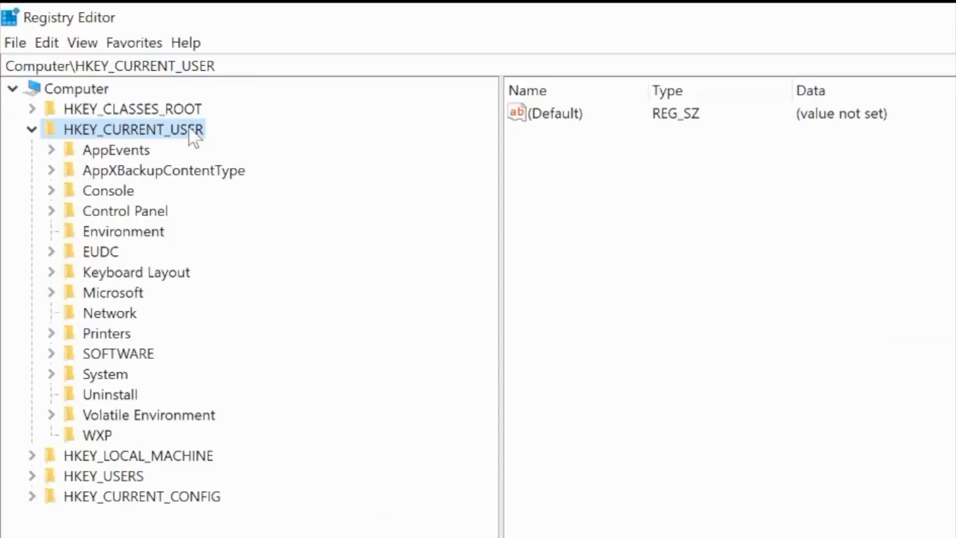
mouse_move(54, 359)
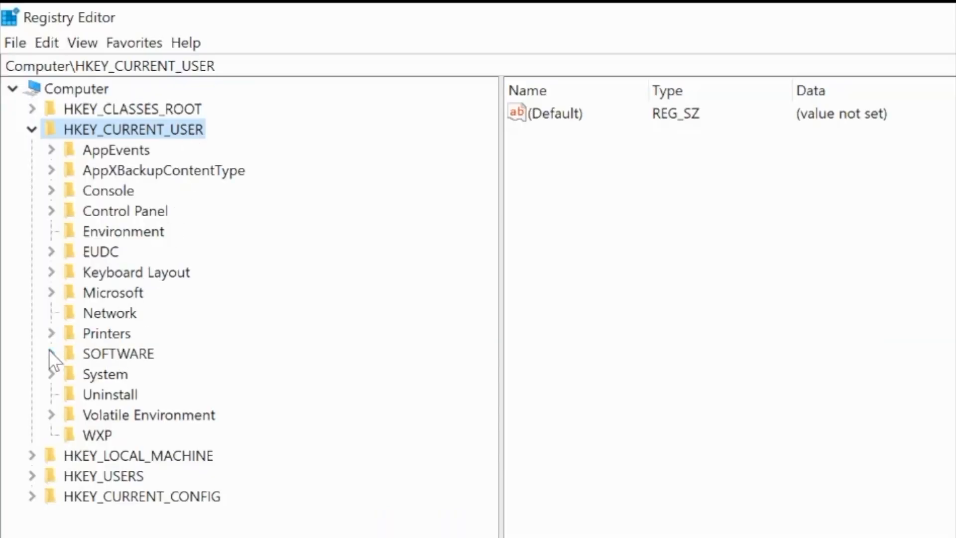
Expand HKEY_CURRENT_USER\SOFTWARE\Policies\Microsoft and select the Windows key
left_click(51, 353)
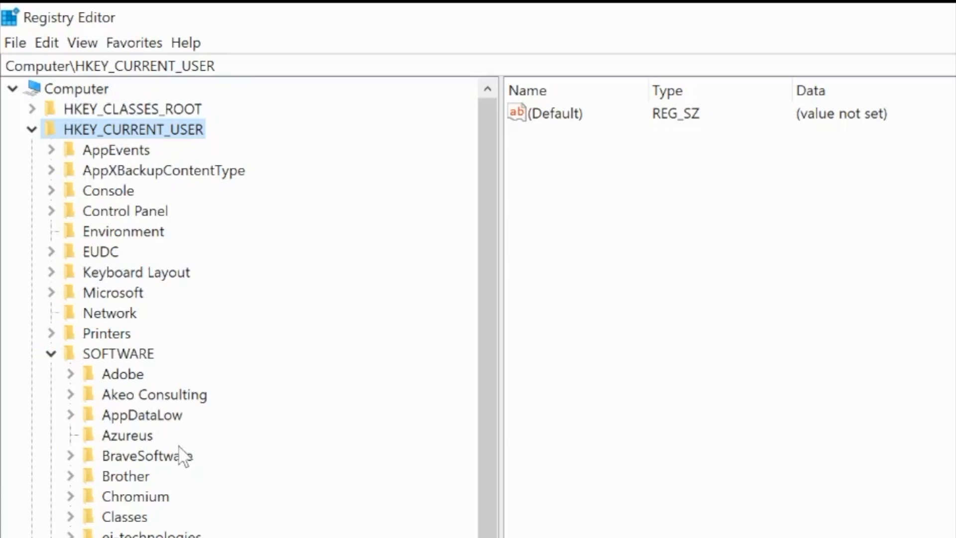
scroll("down", 3)
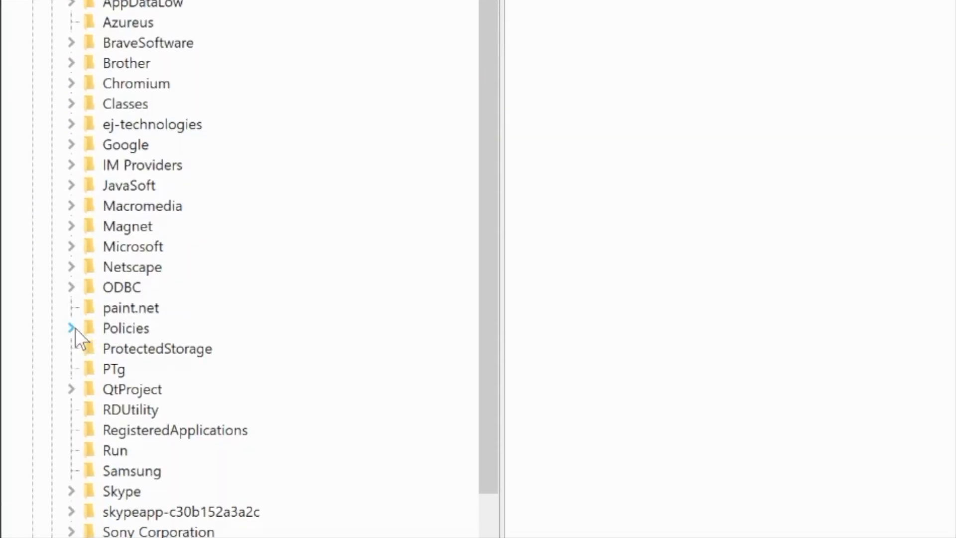
left_click(70, 328)
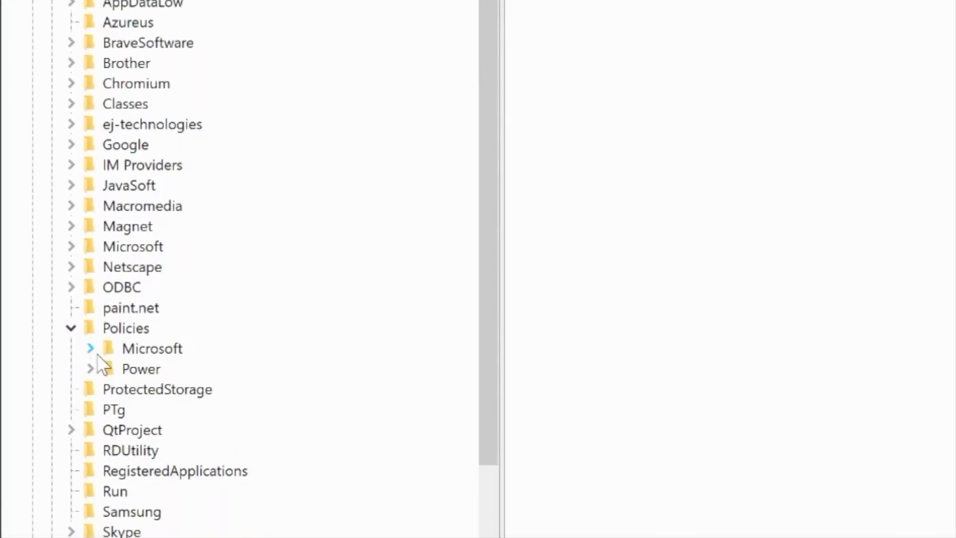
left_click(90, 348)
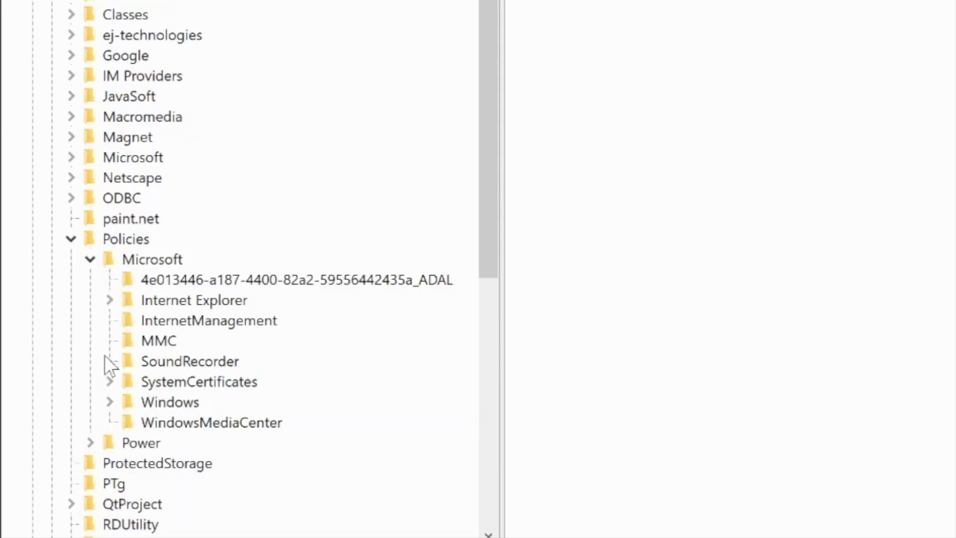
left_click(109, 401)
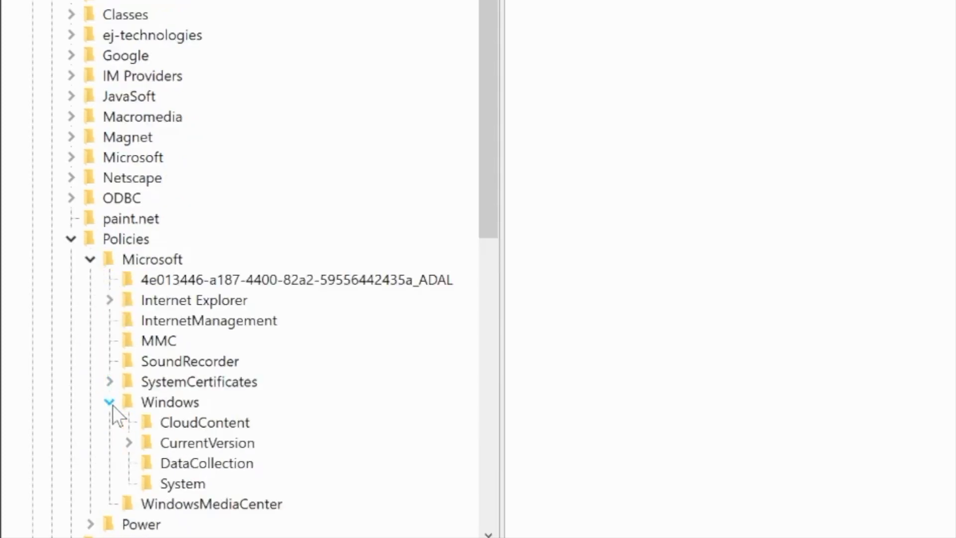
left_click(169, 402)
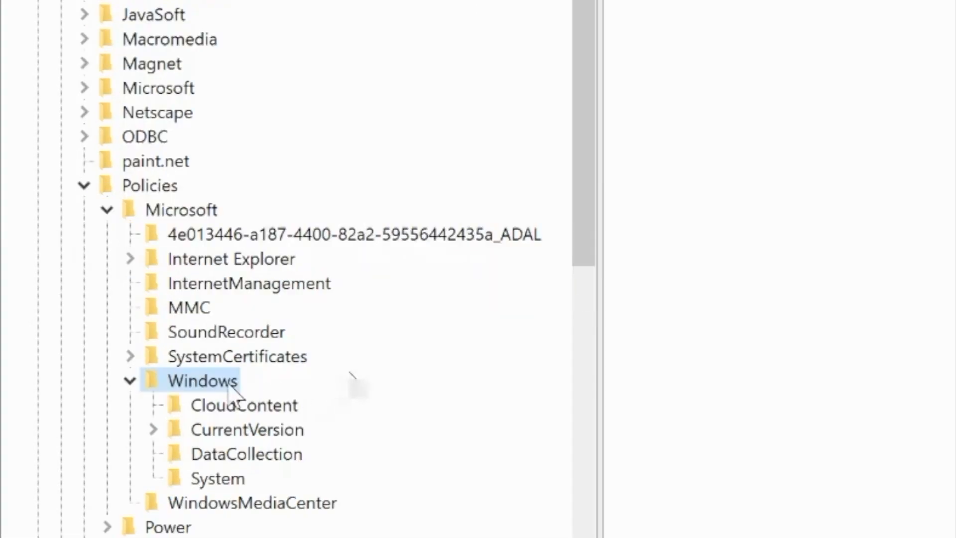
Create a new subkey named Explorer under the Windows policies key
right_click(202, 381)
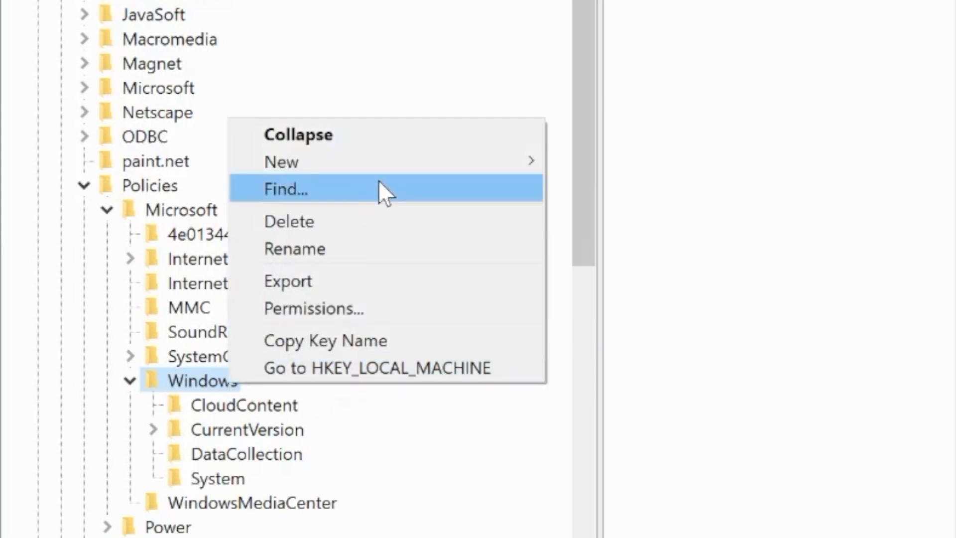
mouse_move(280, 161)
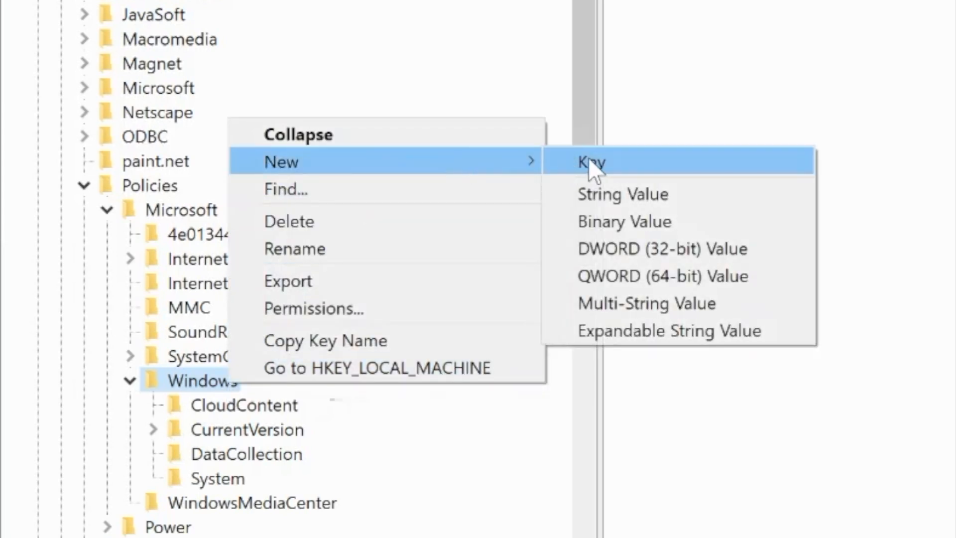
left_click(590, 161)
type("Explorer")
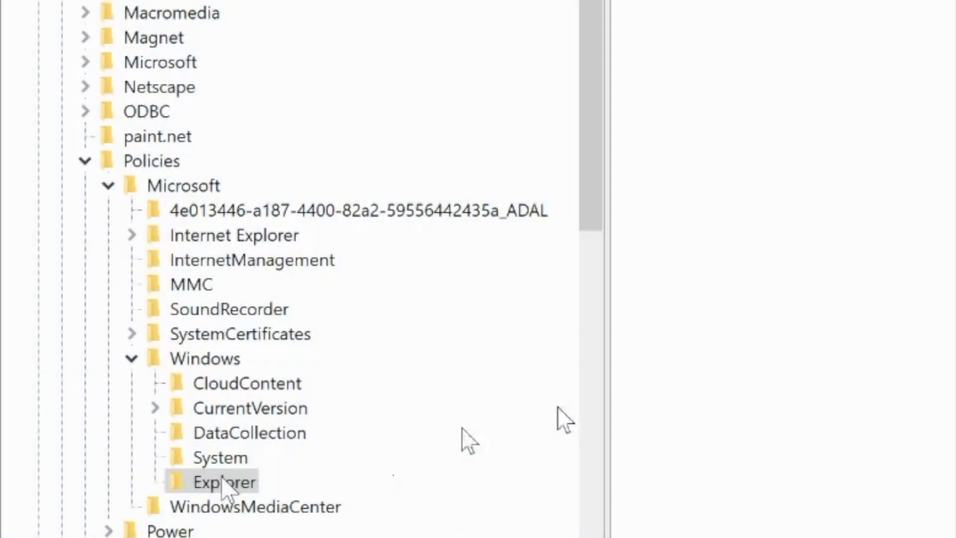
Add a DWORD (32-bit) value named DisableSearchBoxSuggestions to the Explorer key
right_click(224, 481)
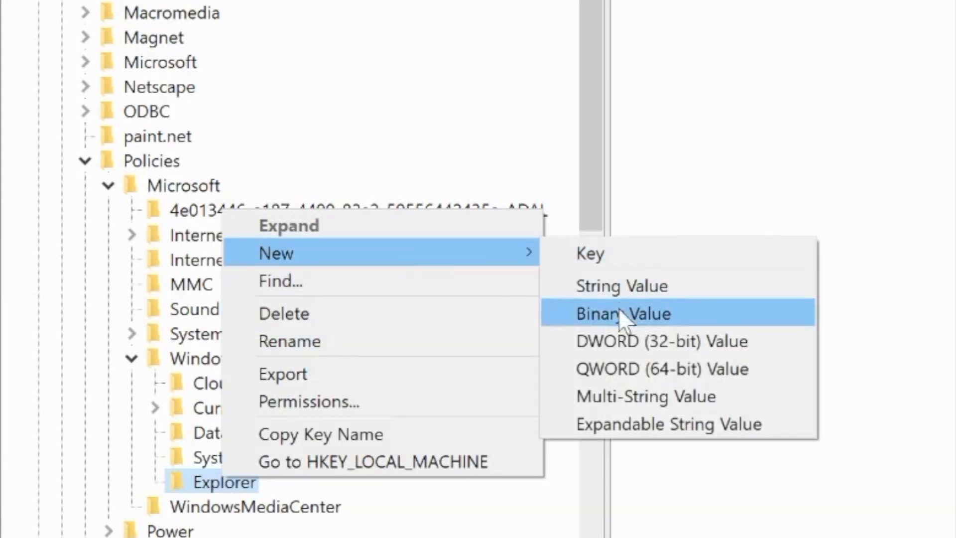
mouse_move(634, 347)
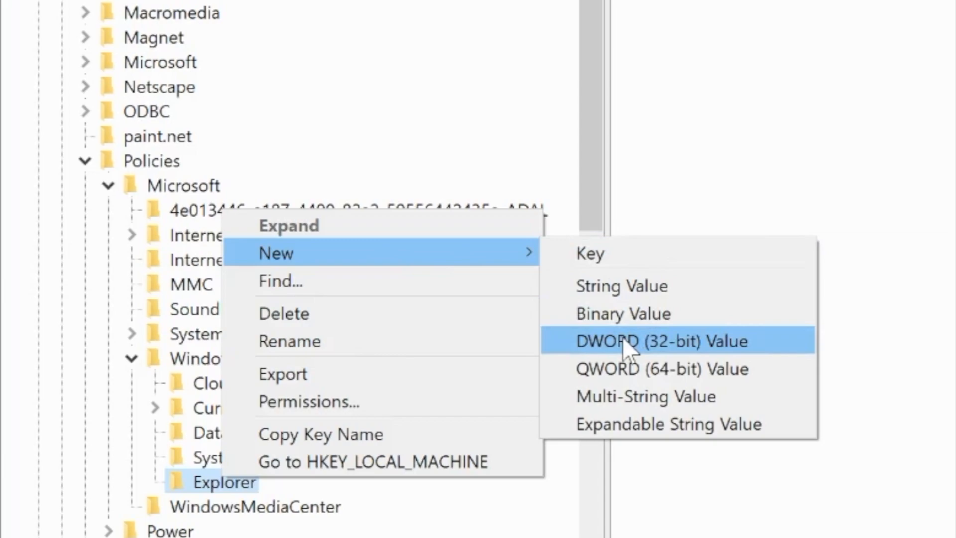
left_click(661, 340)
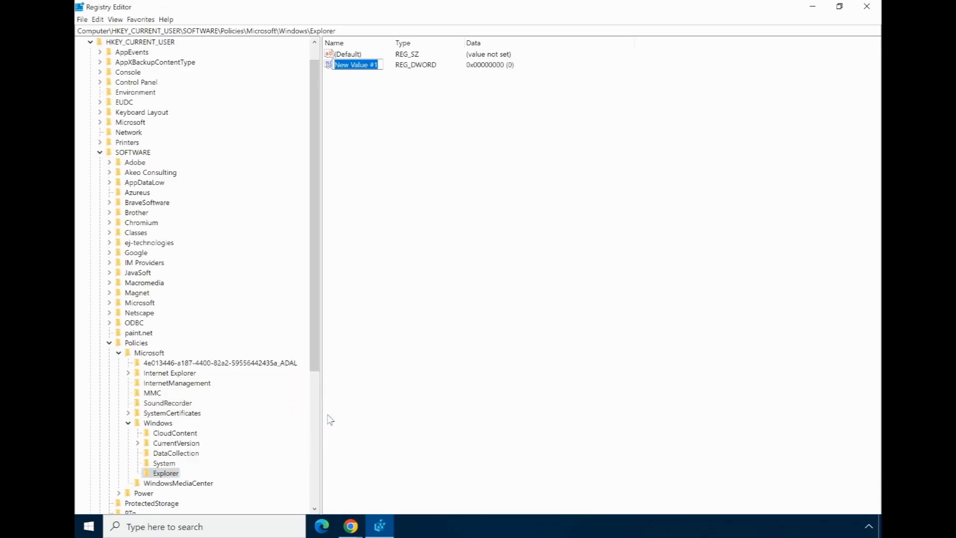
type("DisableSearchBoxSuggestions")
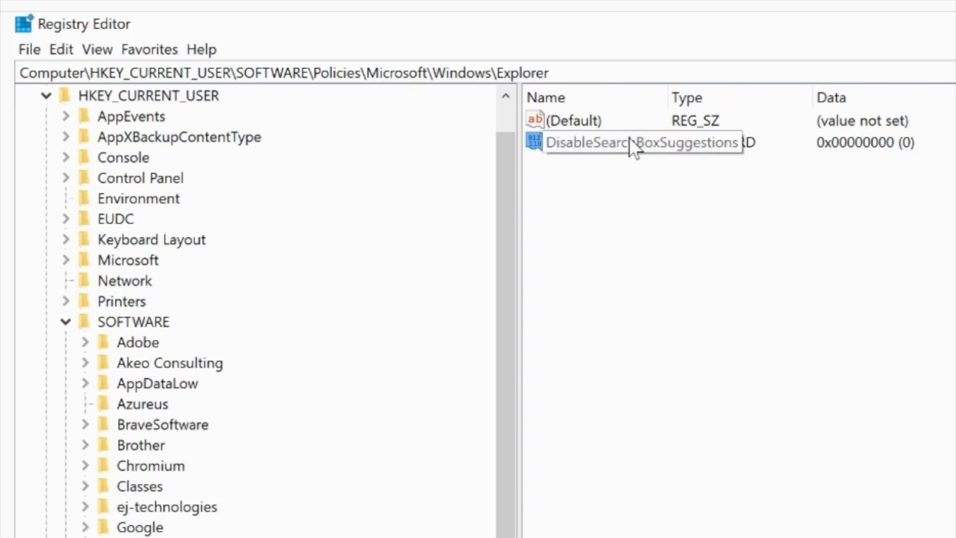
Change DisableSearchBoxSuggestions value data from 0 to 1
double_click(632, 142)
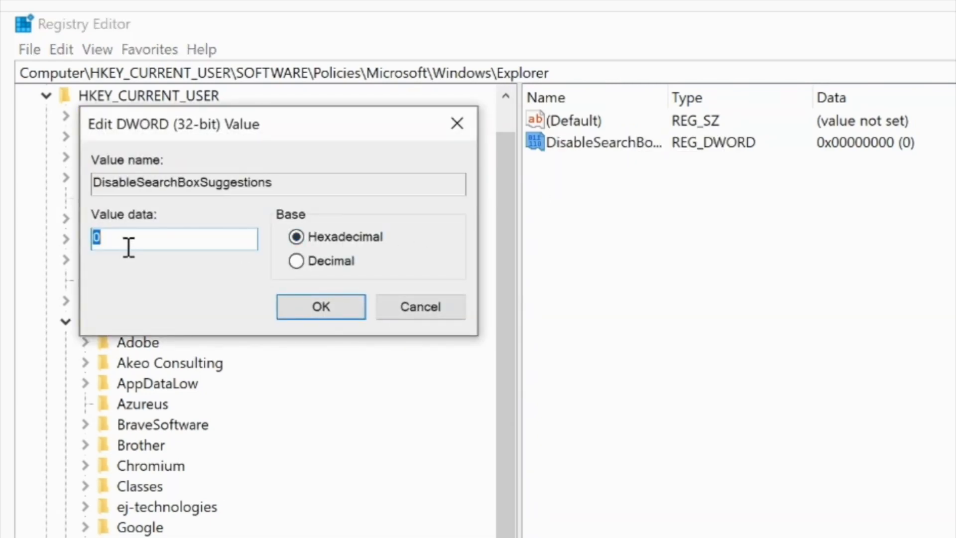
type("1")
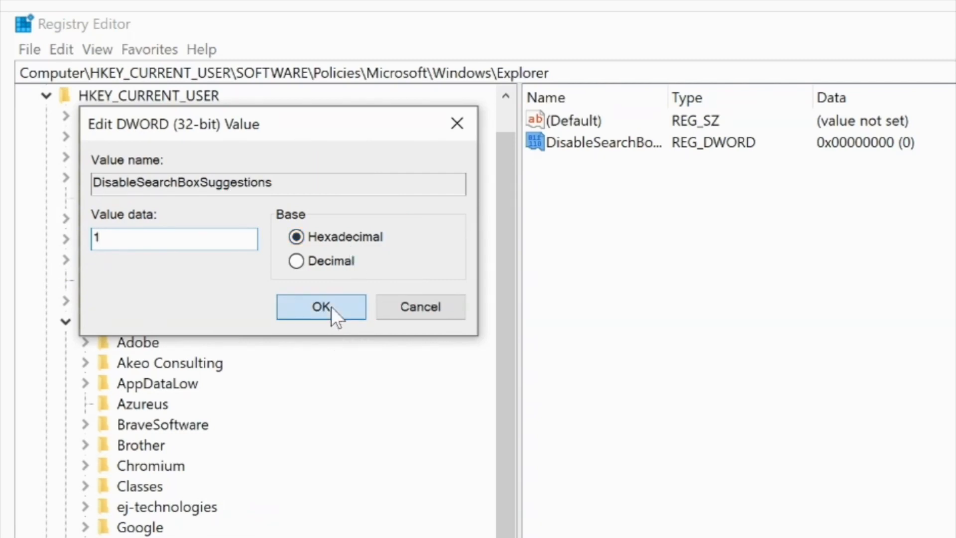
left_click(321, 306)
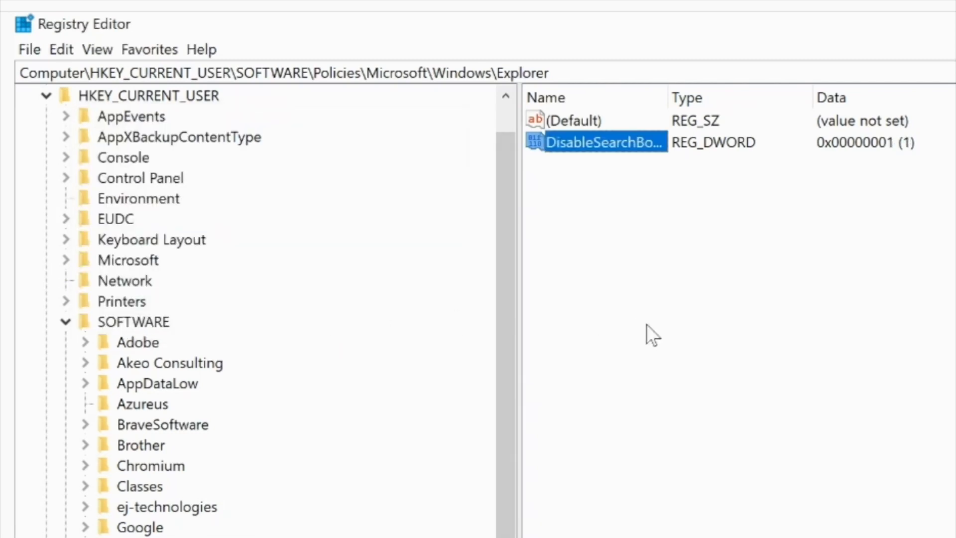